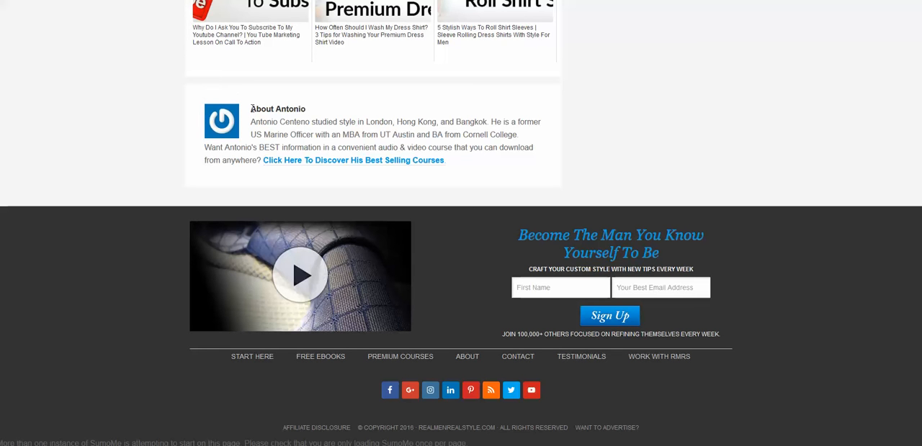
- Review the blog post's author box showing the default logo instead of the Gravatar
left_click_drag(250, 109, 444, 160)
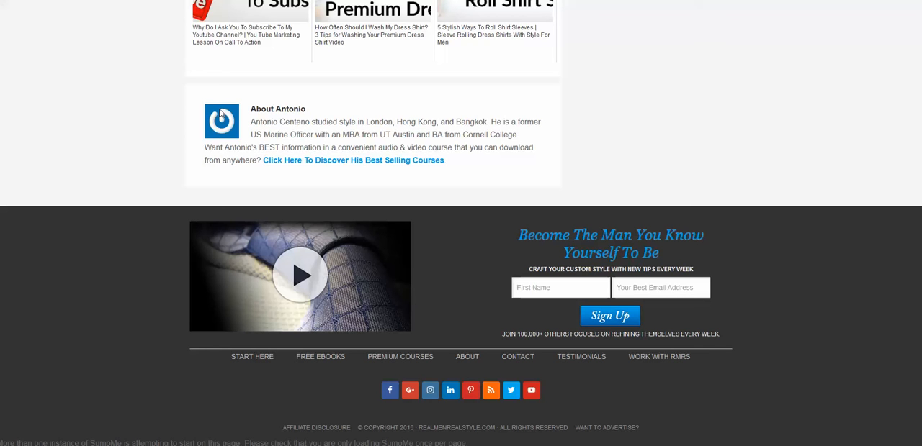
mouse_move(254, 159)
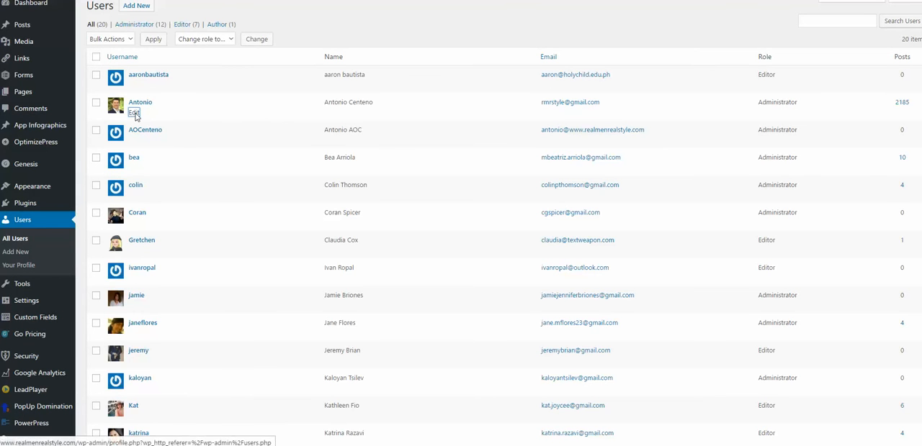
- Edit the administrator user and review the Profile Picture section showing the photo
left_click(134, 114)
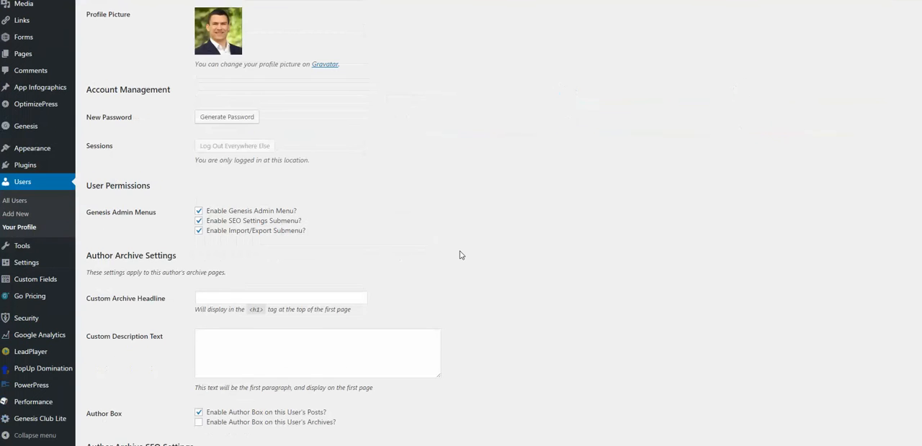
scroll("up", 3)
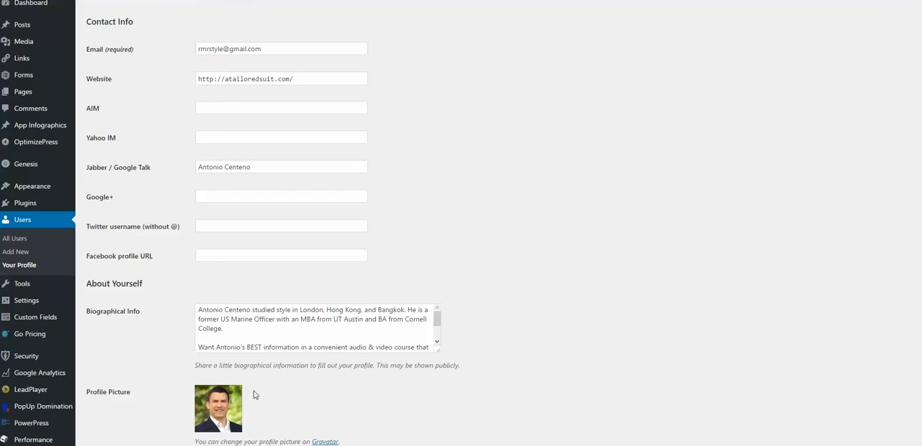
mouse_move(280, 386)
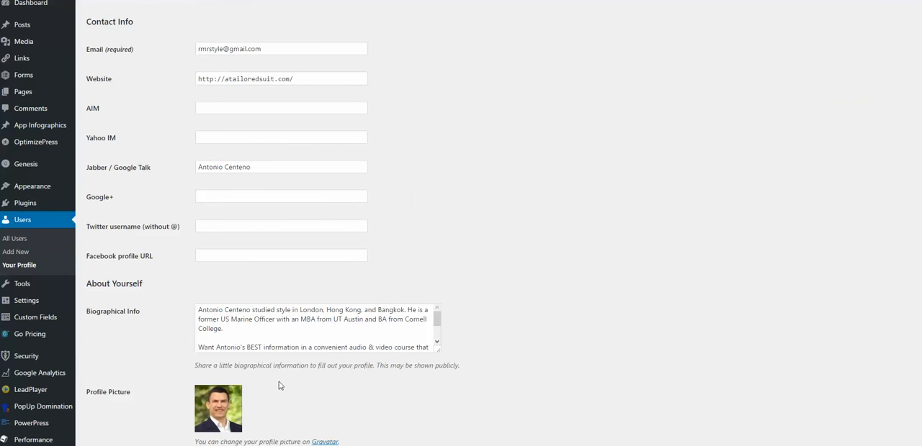
scroll("down", 3)
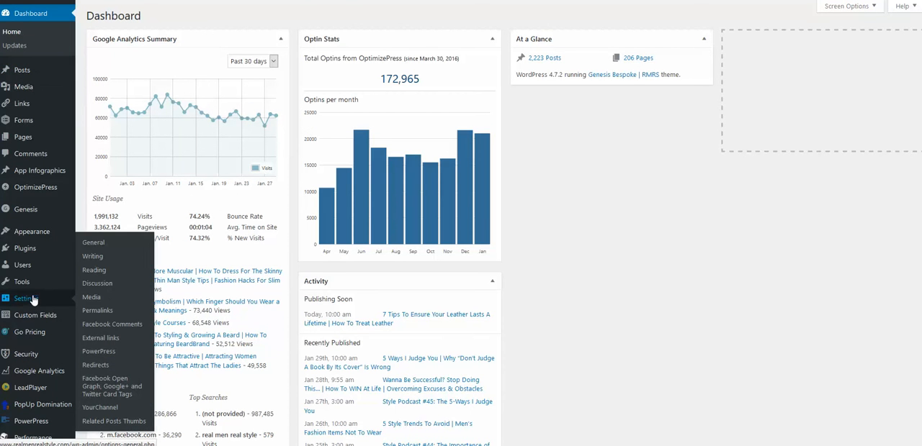
mouse_move(97, 283)
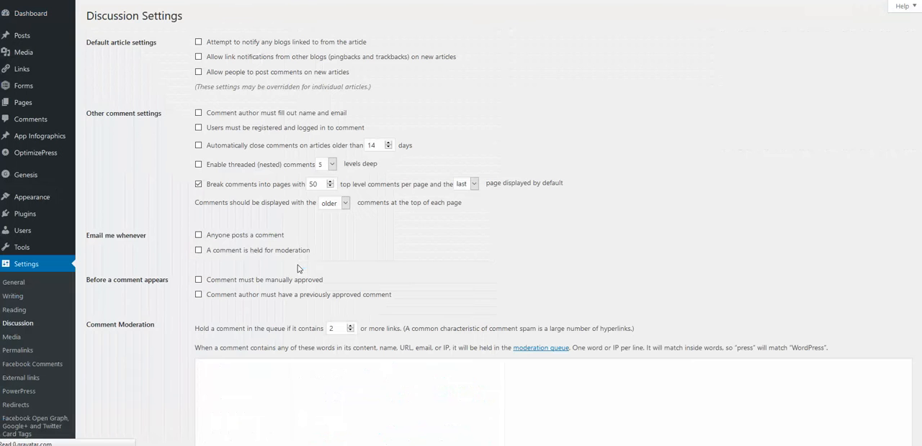
- Set the avatar Maximum Rating to G — Suitable for all audiences and save the Discussion settings
scroll("down", 3)
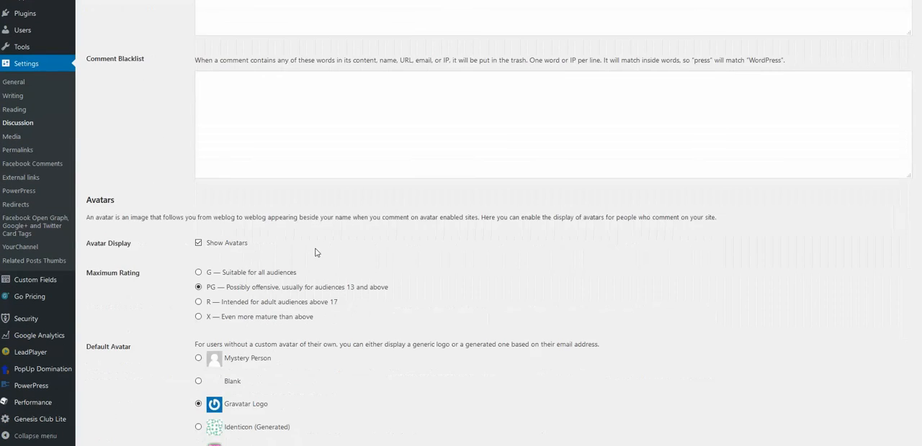
scroll("down", 3)
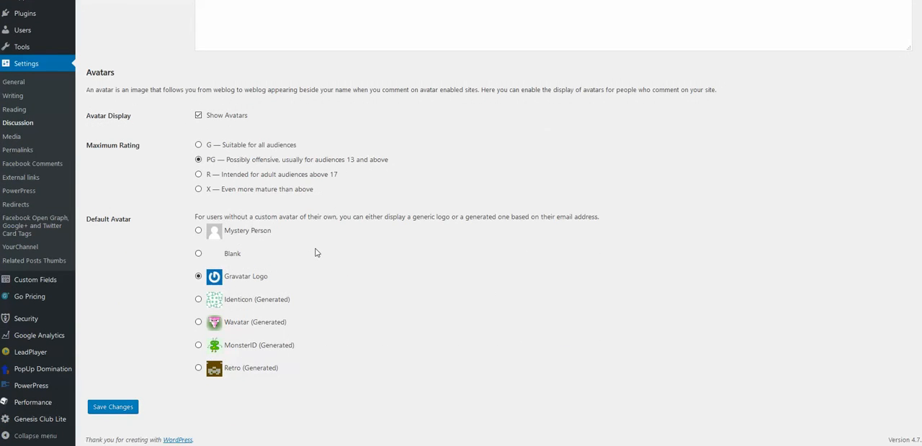
mouse_move(137, 151)
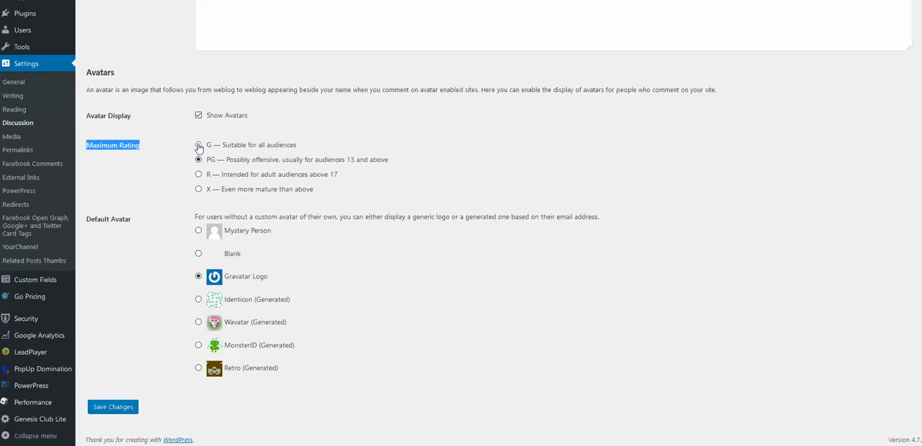
left_click(198, 145)
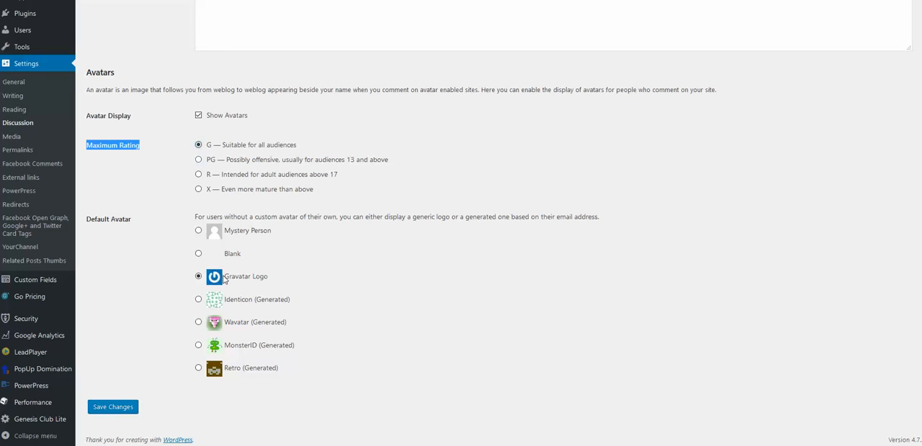
left_click(112, 407)
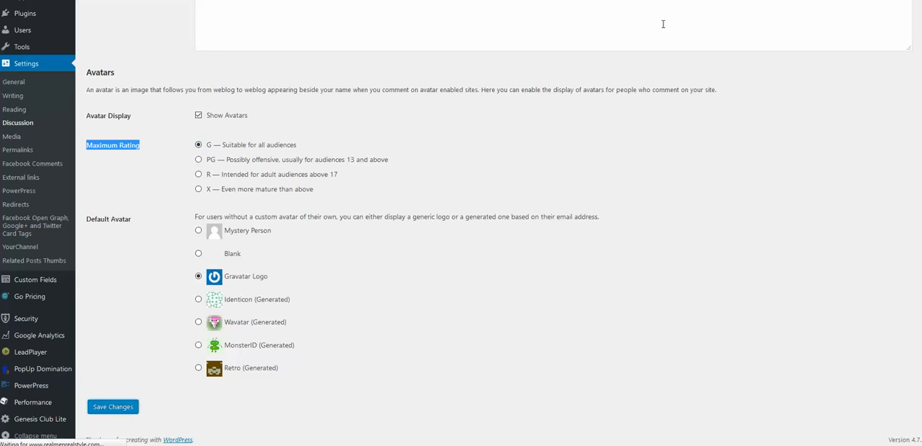